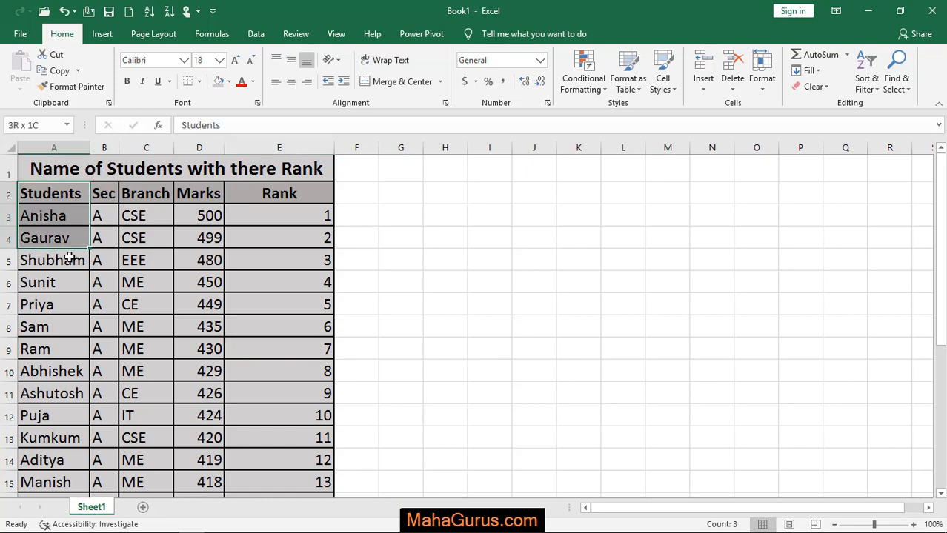
# Step: Bring up the Save As page for the student rank workbook from the File menu
pyautogui.click(34, 326)
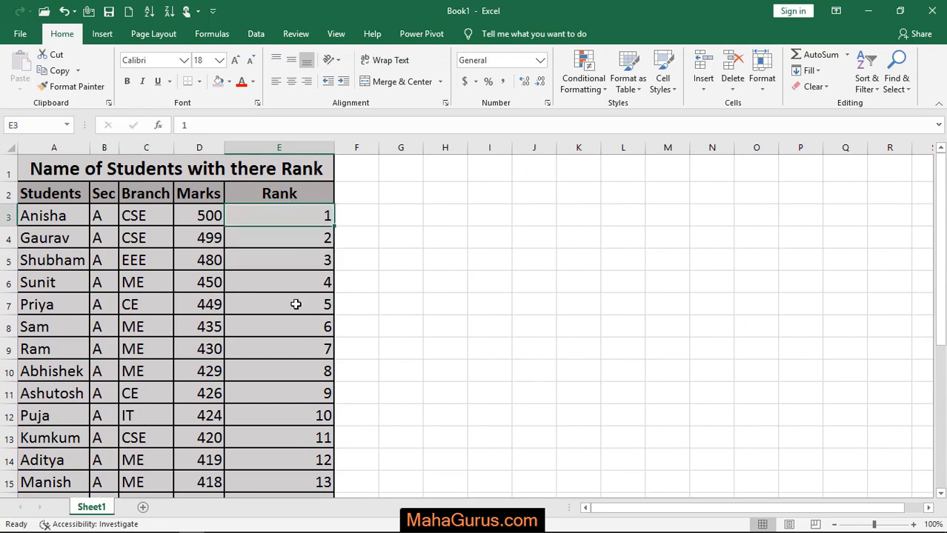
pyautogui.click(401, 326)
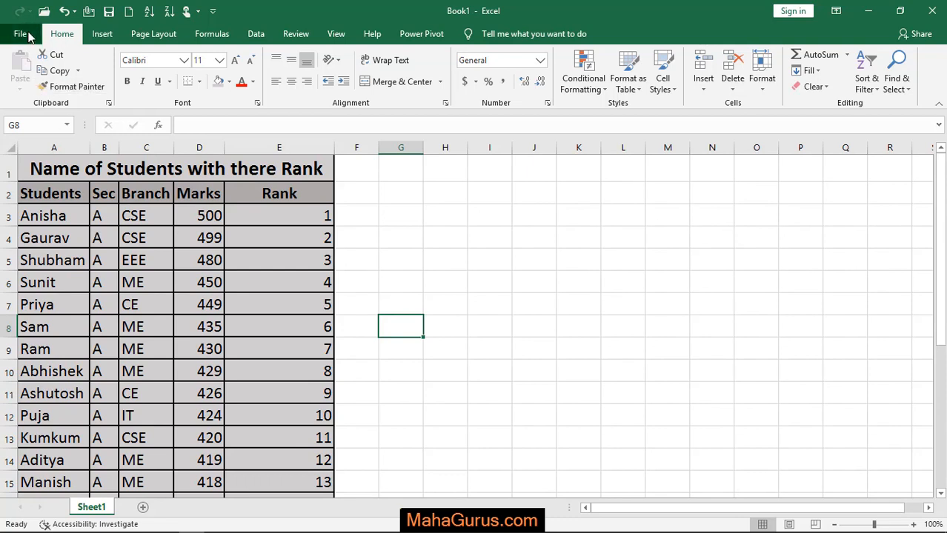
pyautogui.click(21, 33)
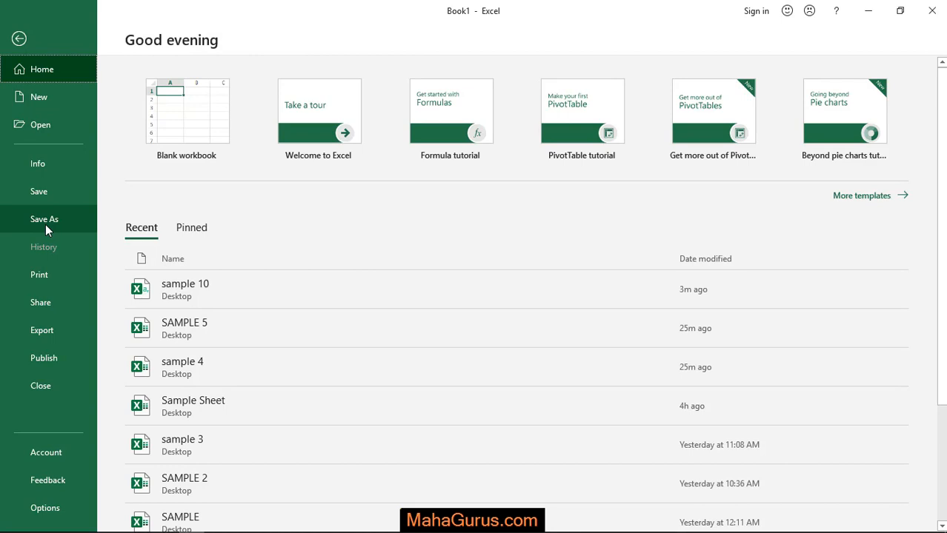
pyautogui.click(43, 219)
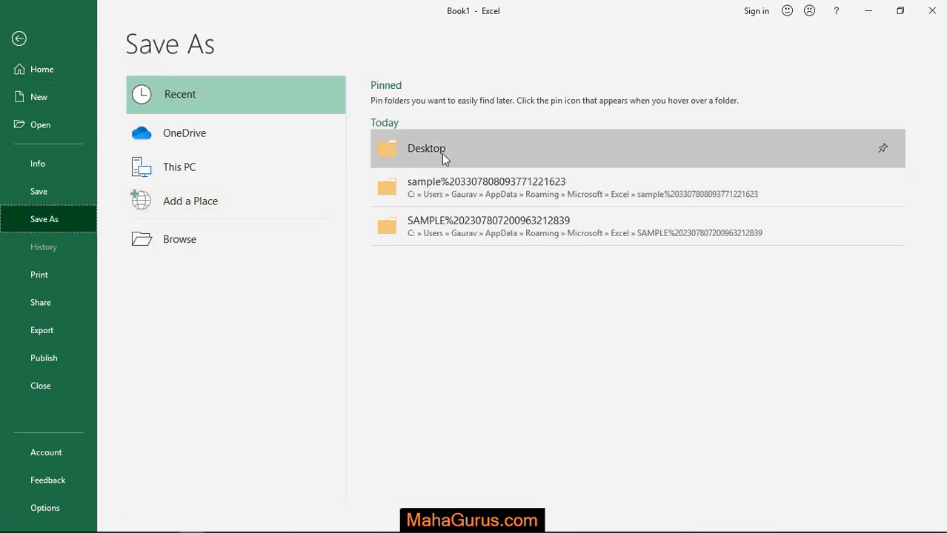
pyautogui.moveTo(426, 148)
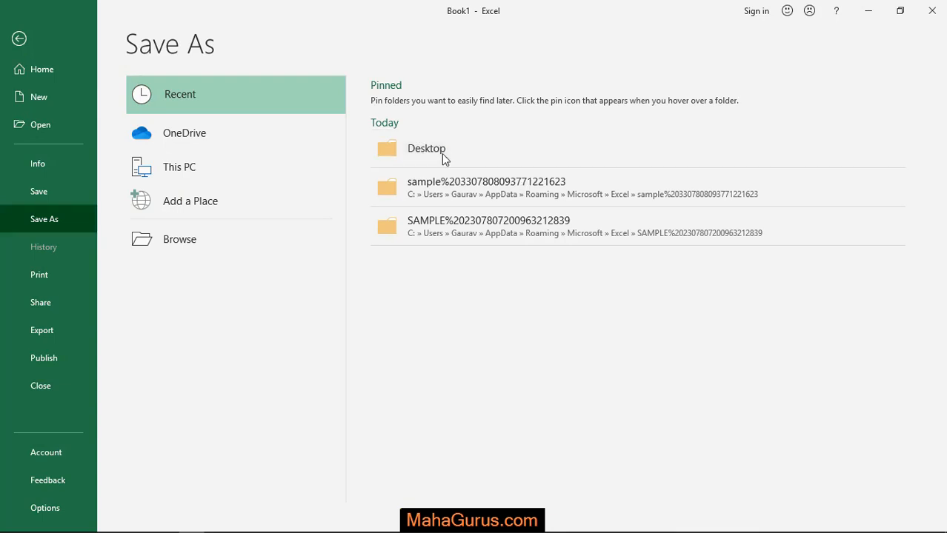
# Step: Save to Desktop as 'new file' with CSV (Comma delimited) type
pyautogui.doubleClick(426, 148)
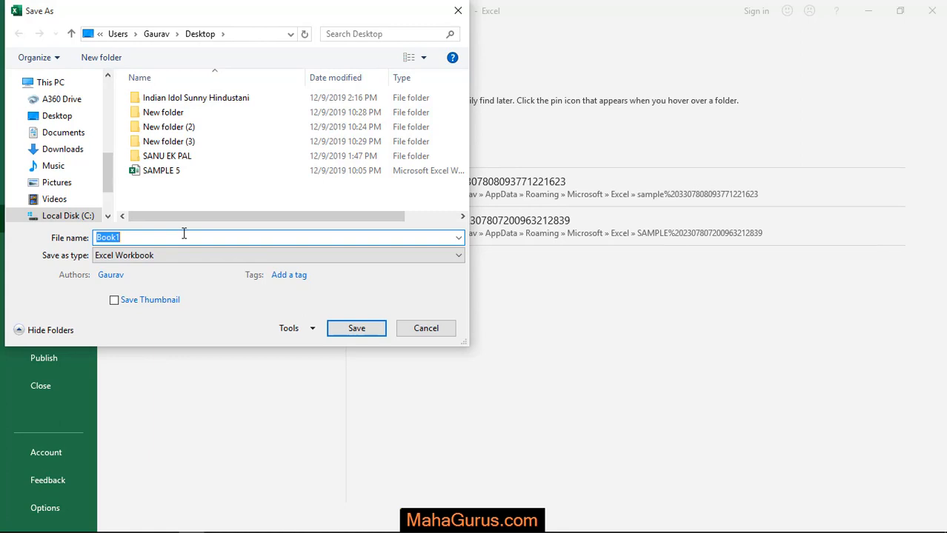
pyautogui.write('new fil')
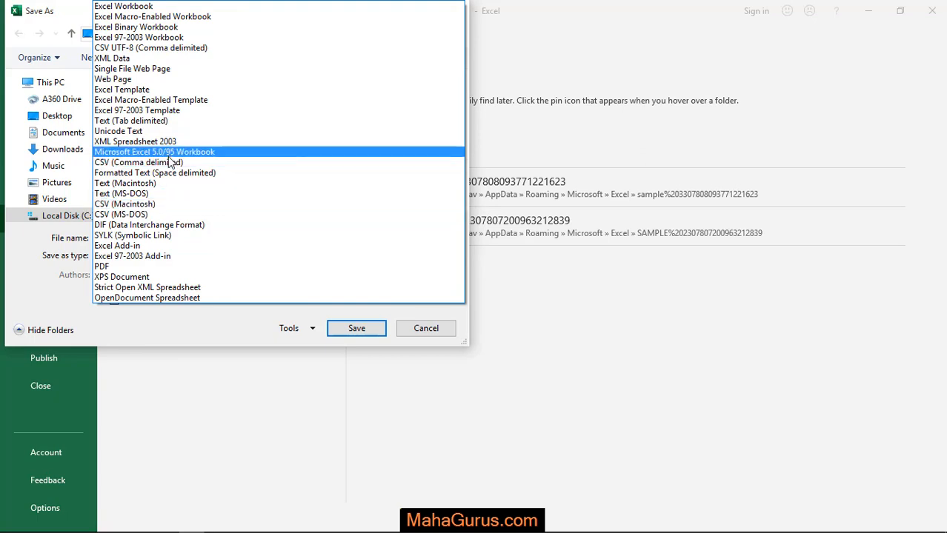
pyautogui.click(133, 162)
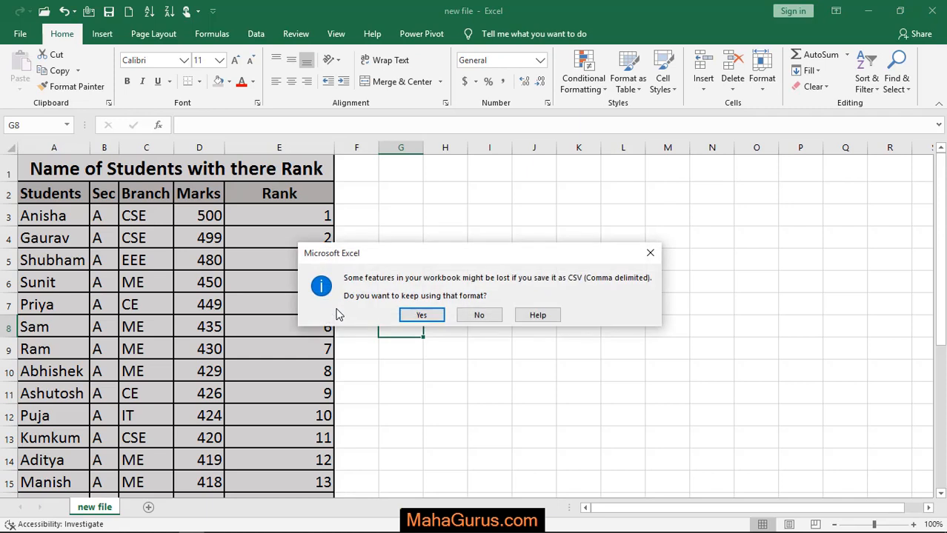
pyautogui.moveTo(357, 284)
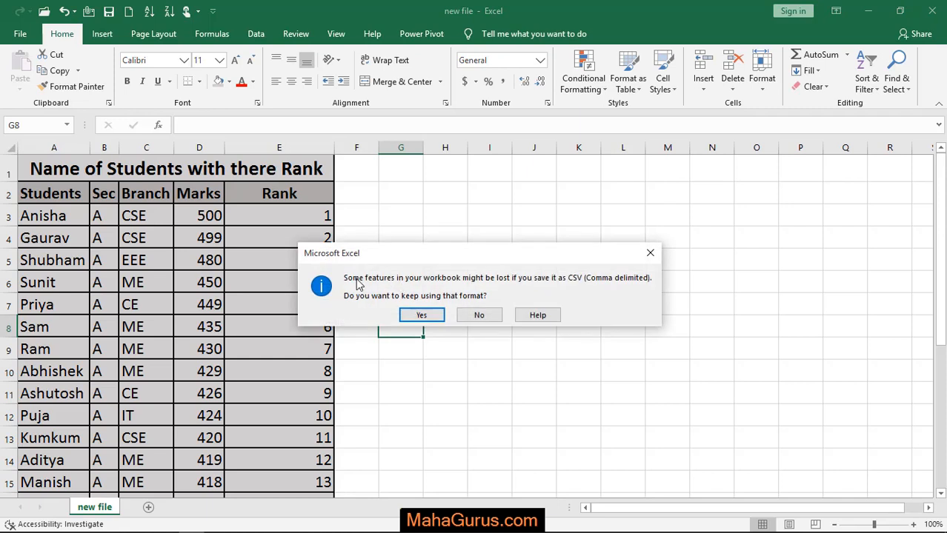
pyautogui.moveTo(474, 285)
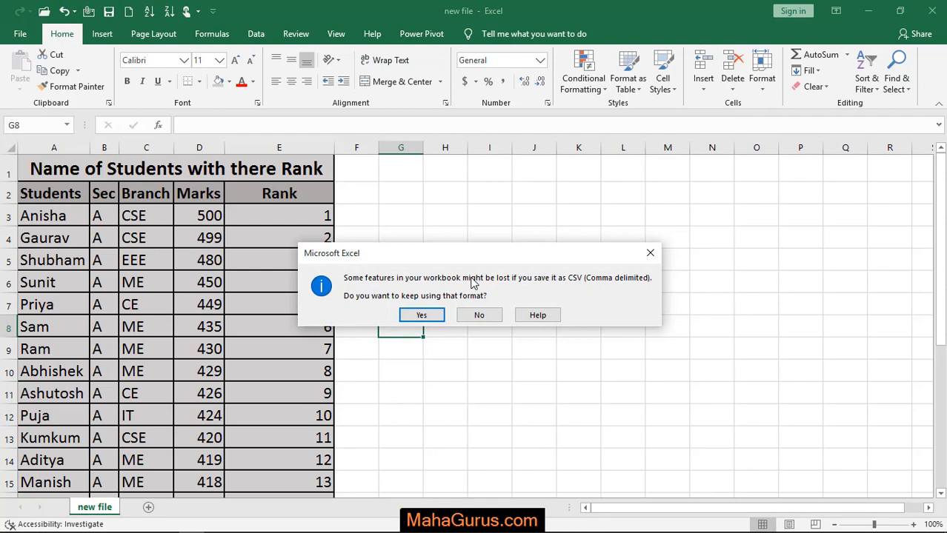
pyautogui.moveTo(422, 305)
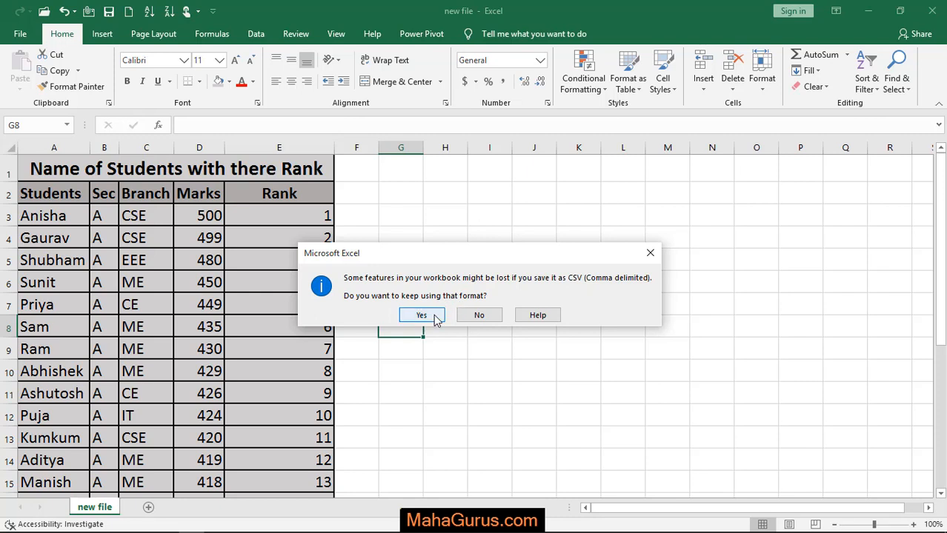
# Step: Confirm keeping the CSV format in the feature-loss warning
pyautogui.click(422, 314)
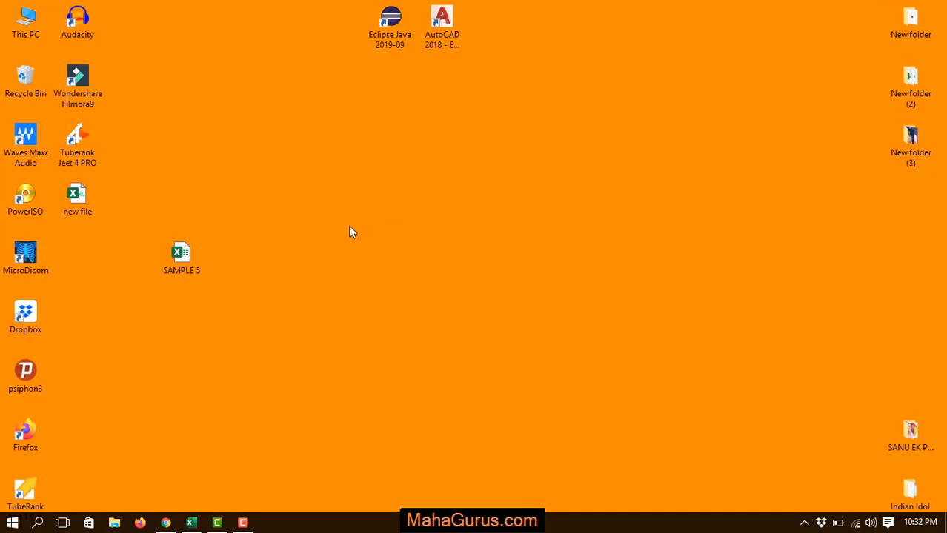
# Step: Reopen 'new file' from the Desktop to check the student table, then close it
pyautogui.click(77, 198)
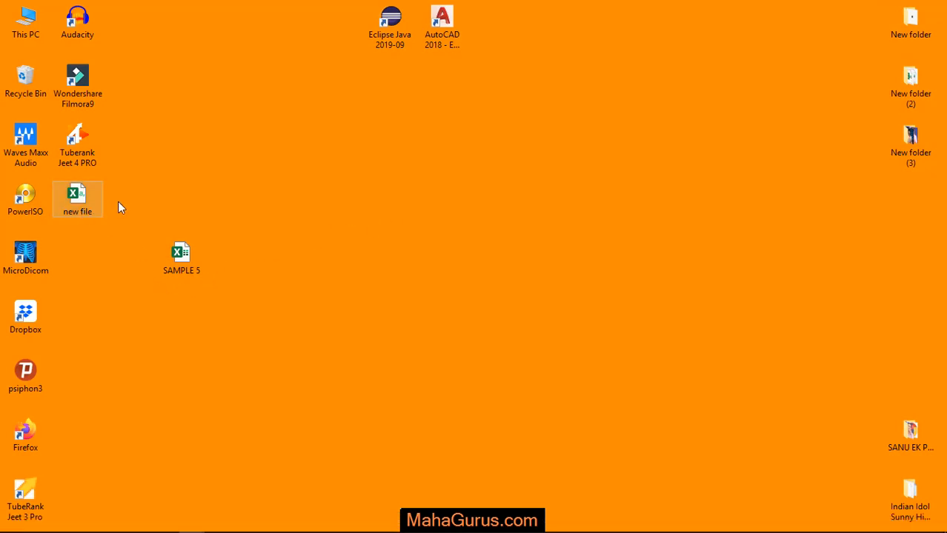
pyautogui.doubleClick(78, 199)
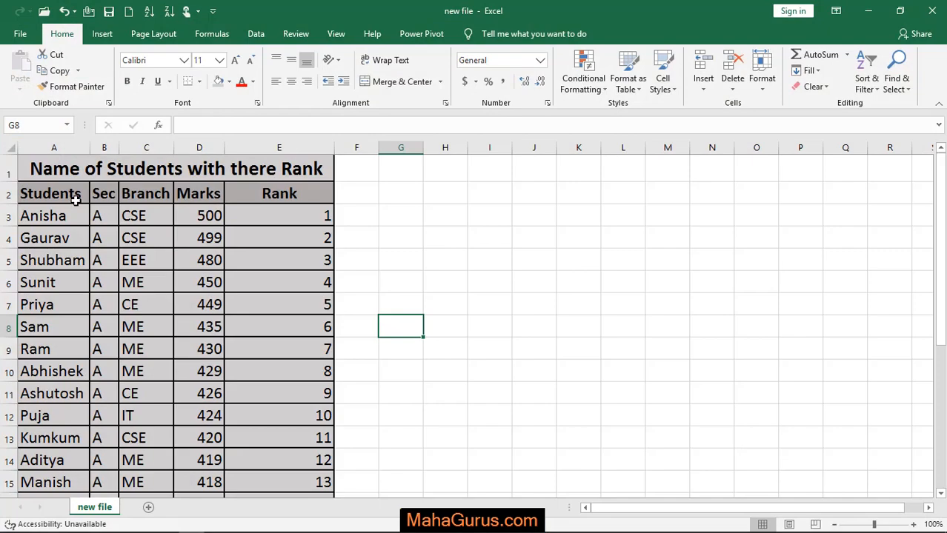
pyautogui.moveTo(932, 13)
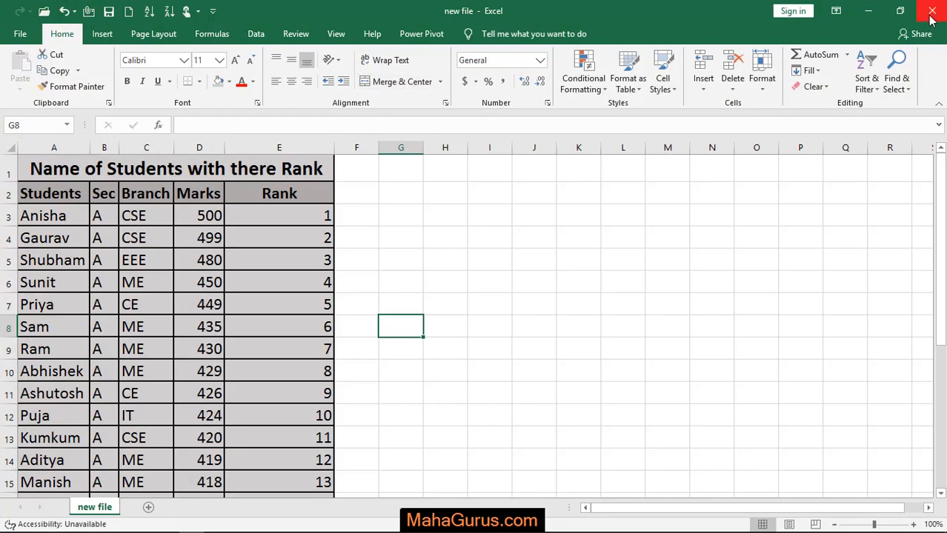
pyautogui.click(932, 11)
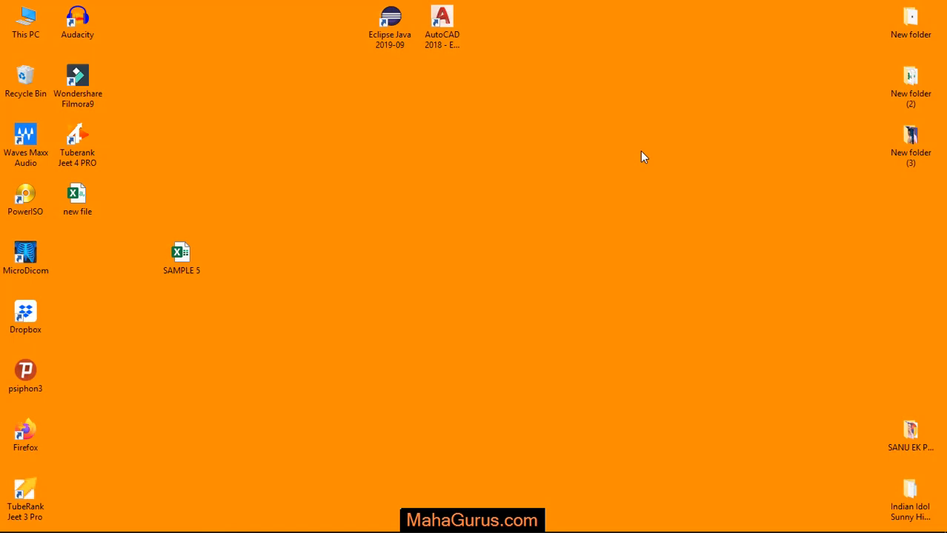